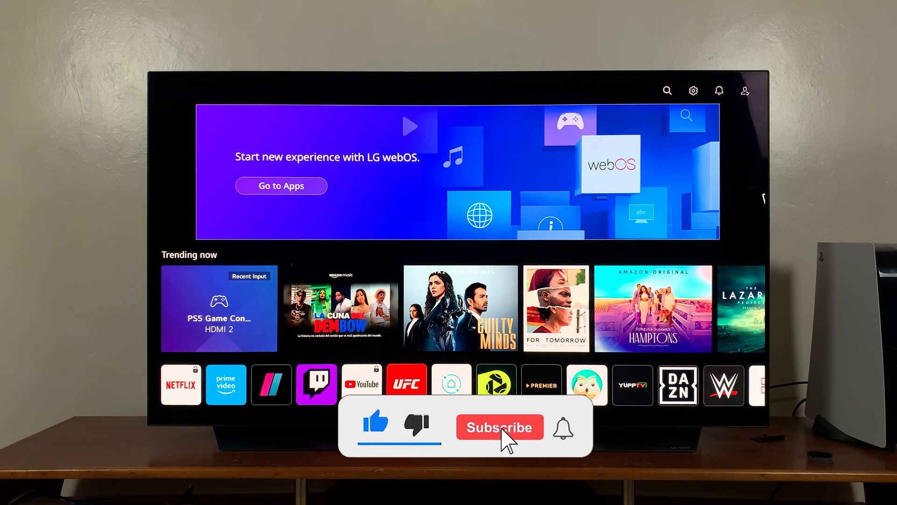
Bring up the Home Dashboard with the AirPlay, Sound Out and TV/Inputs cards
click(499, 427)
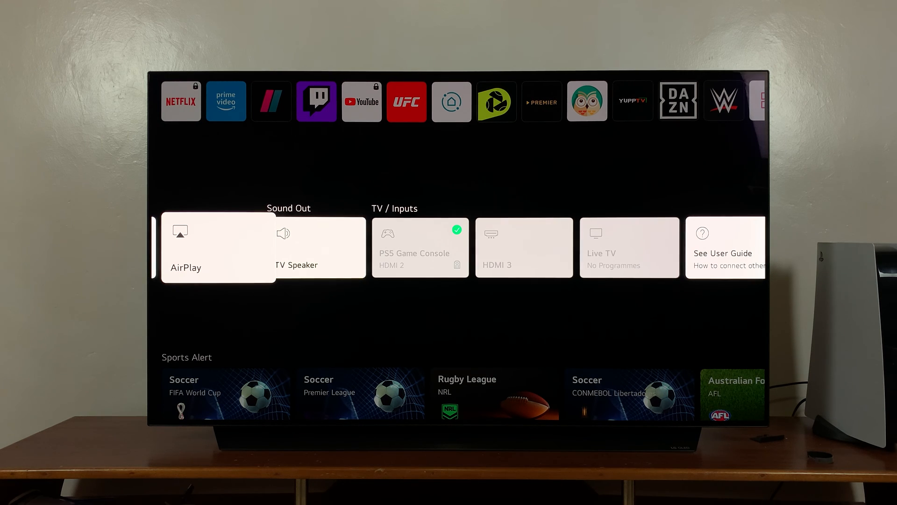
Go from the AirPlay card into the AirPlay & HomeKit Settings page
click(219, 246)
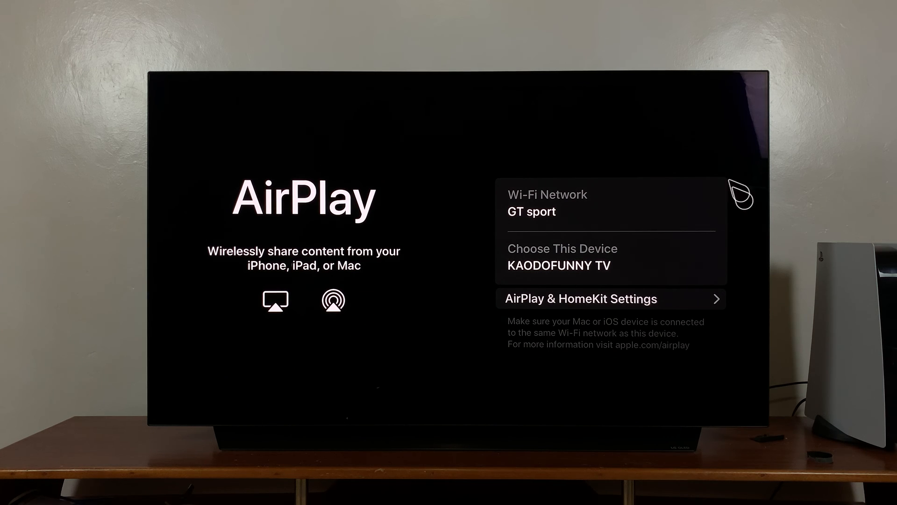
mouse_move(465, 87)
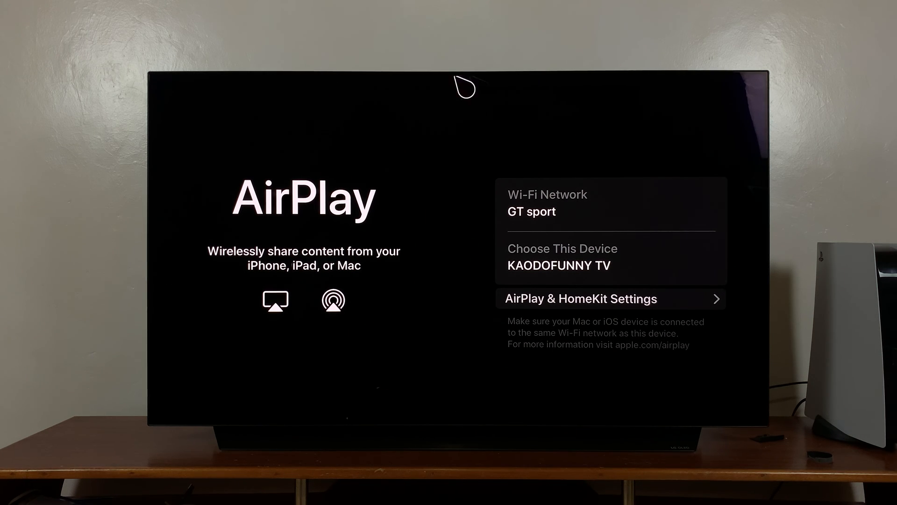
mouse_move(512, 298)
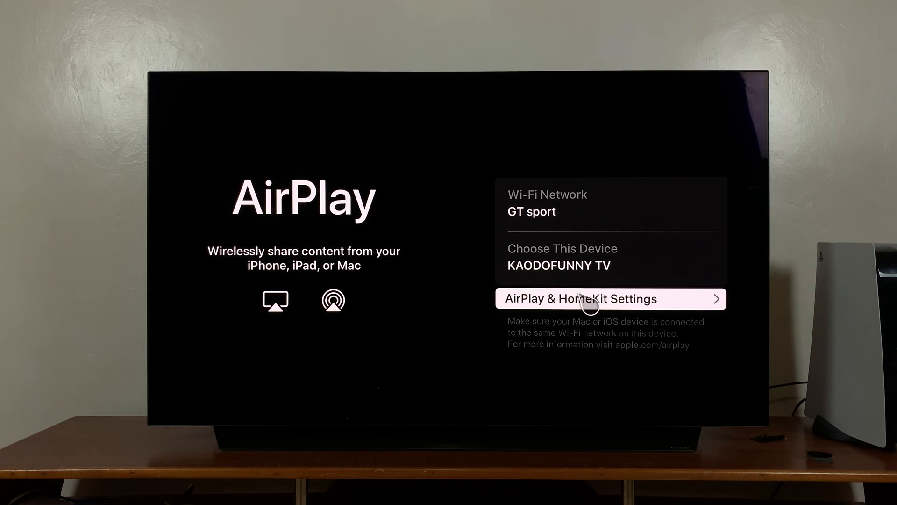
click(610, 298)
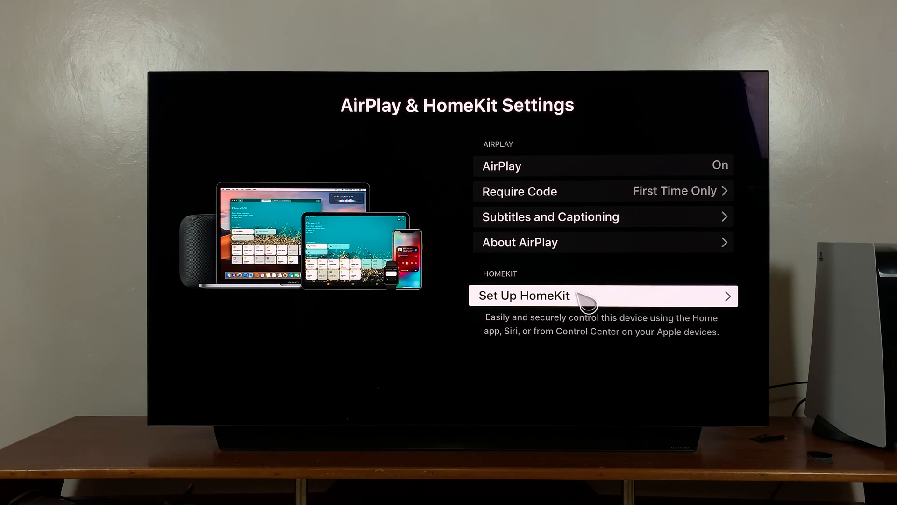
mouse_move(544, 165)
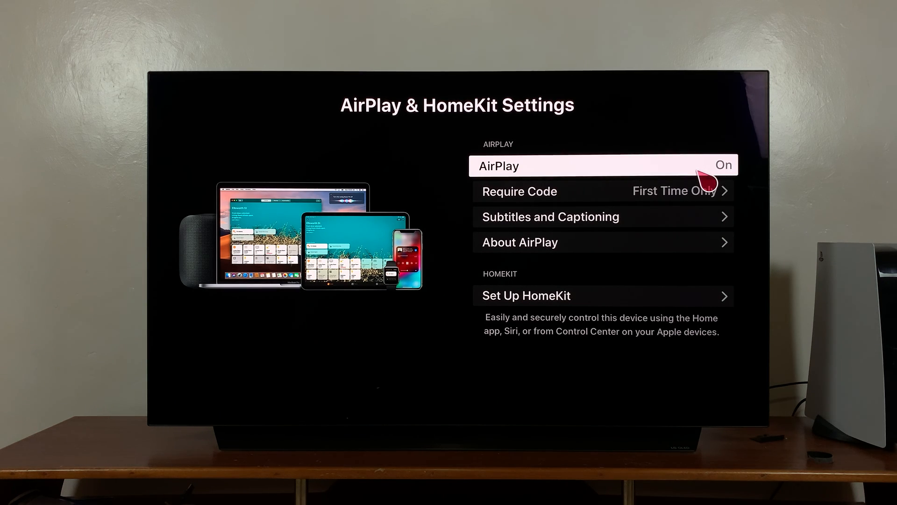
Switch the AirPlay setting from On to Off
click(605, 166)
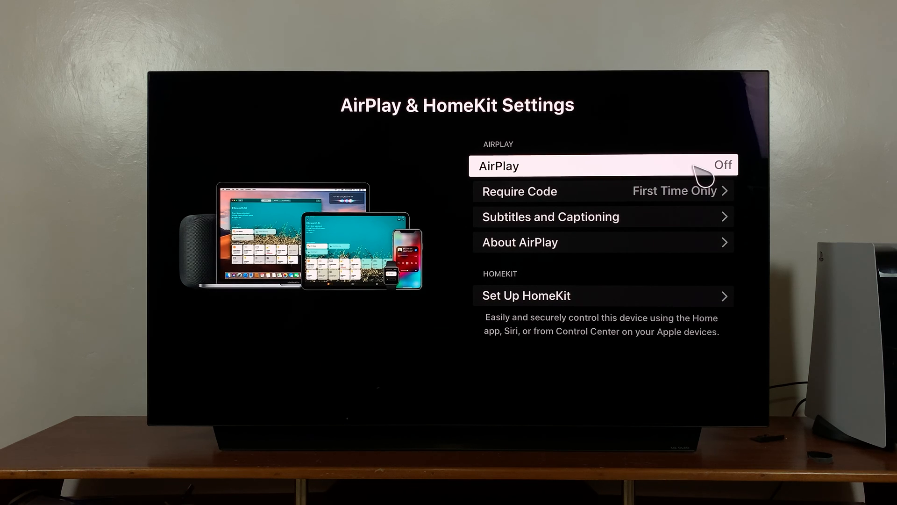
mouse_move(701, 169)
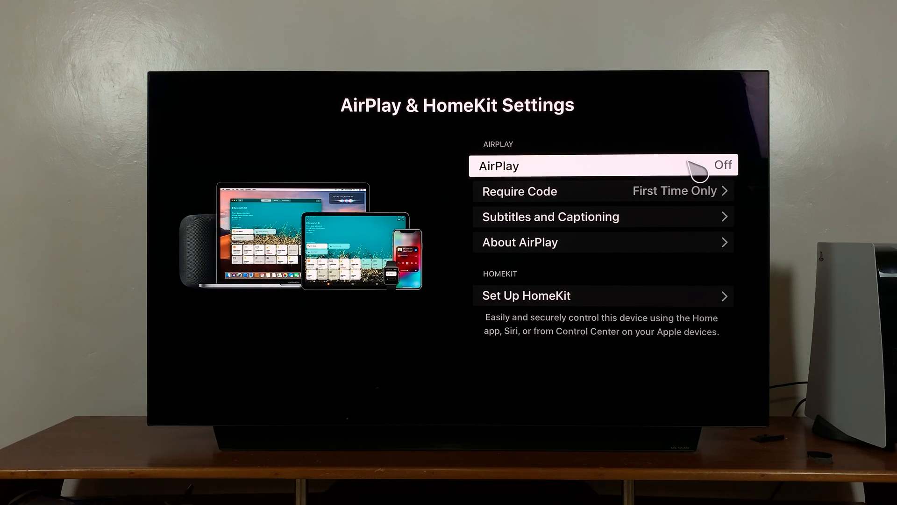